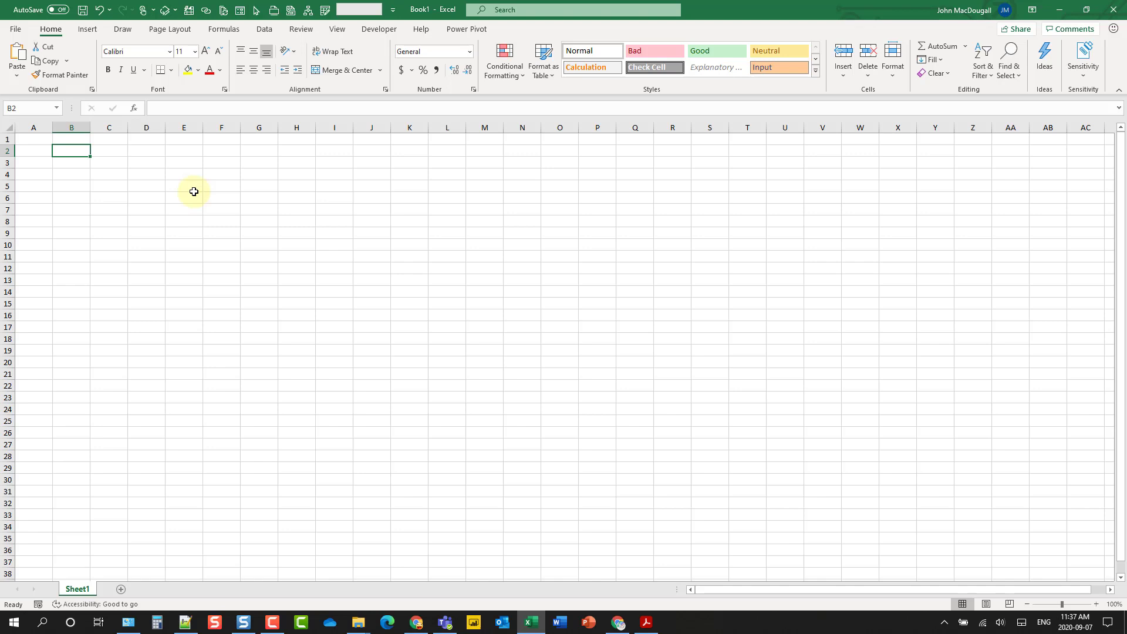
{"action": "mouse_move", "coordinate": [86, 29]}
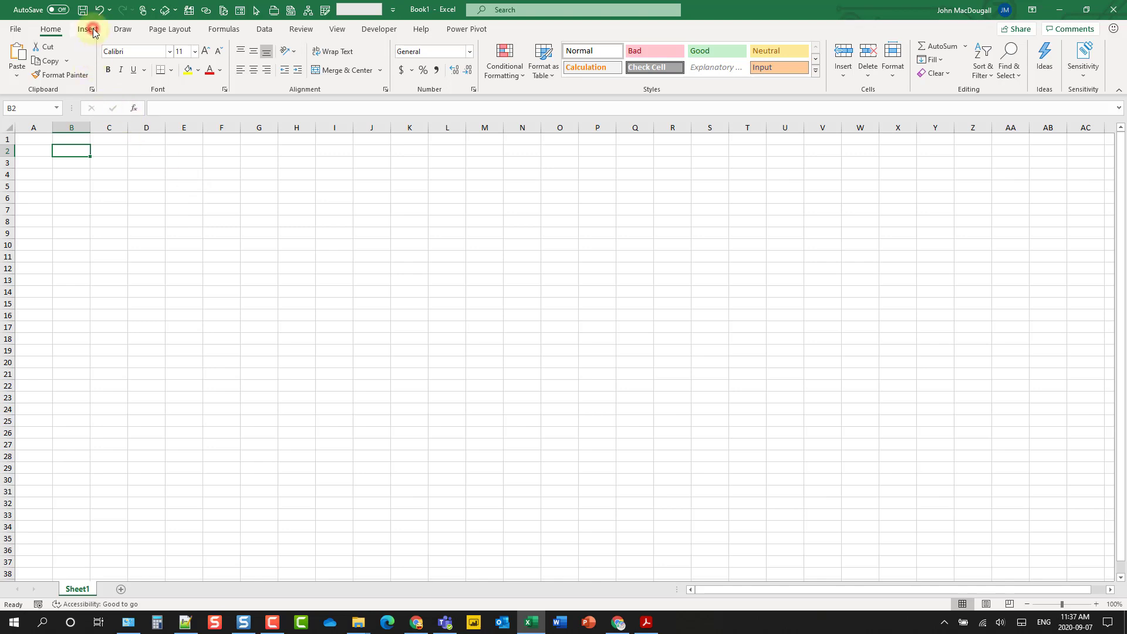
- Insert an empty equation box and drag it up near cell F6
{"action": "left_click", "coordinate": [87, 29]}
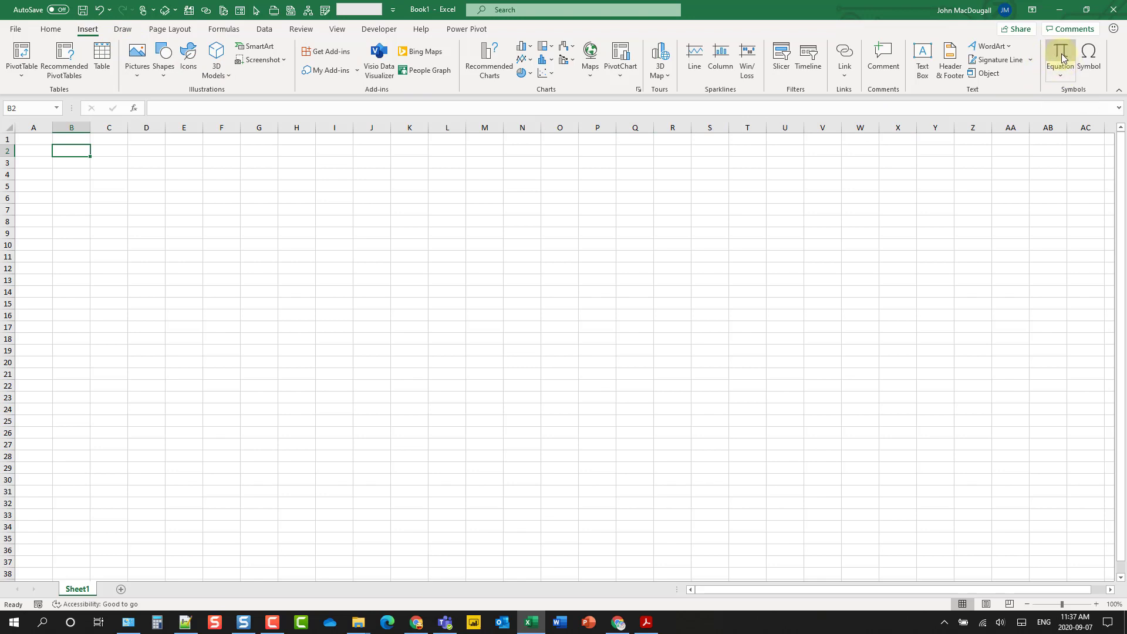
{"action": "mouse_move", "coordinate": [1060, 57]}
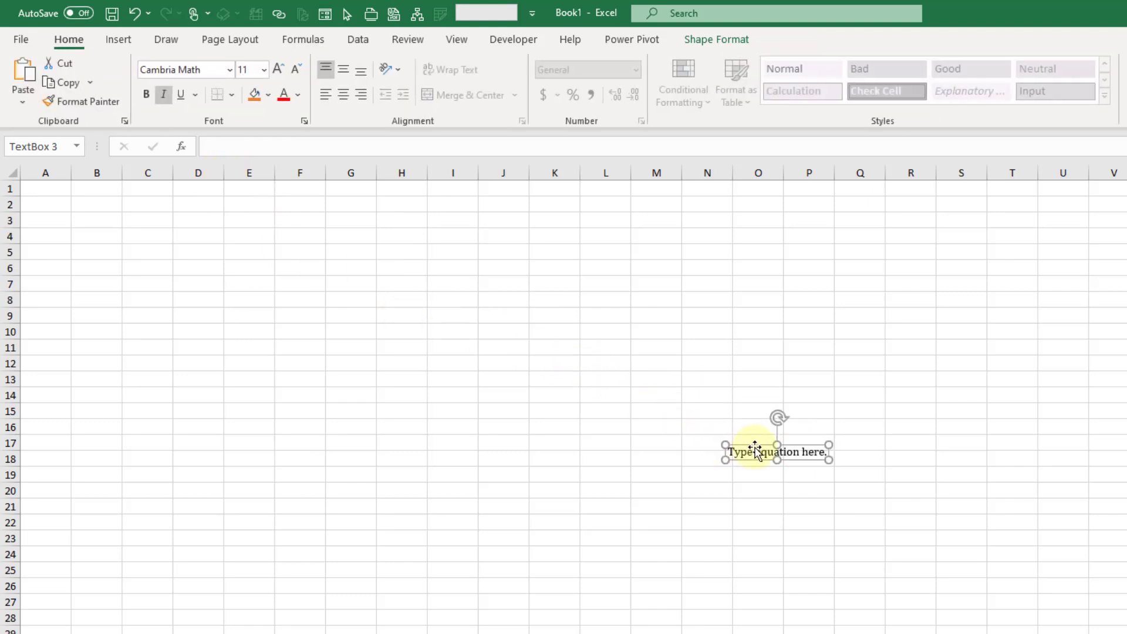
{"action": "left_click_drag", "start_coordinate": [776, 451], "coordinate": [309, 270]}
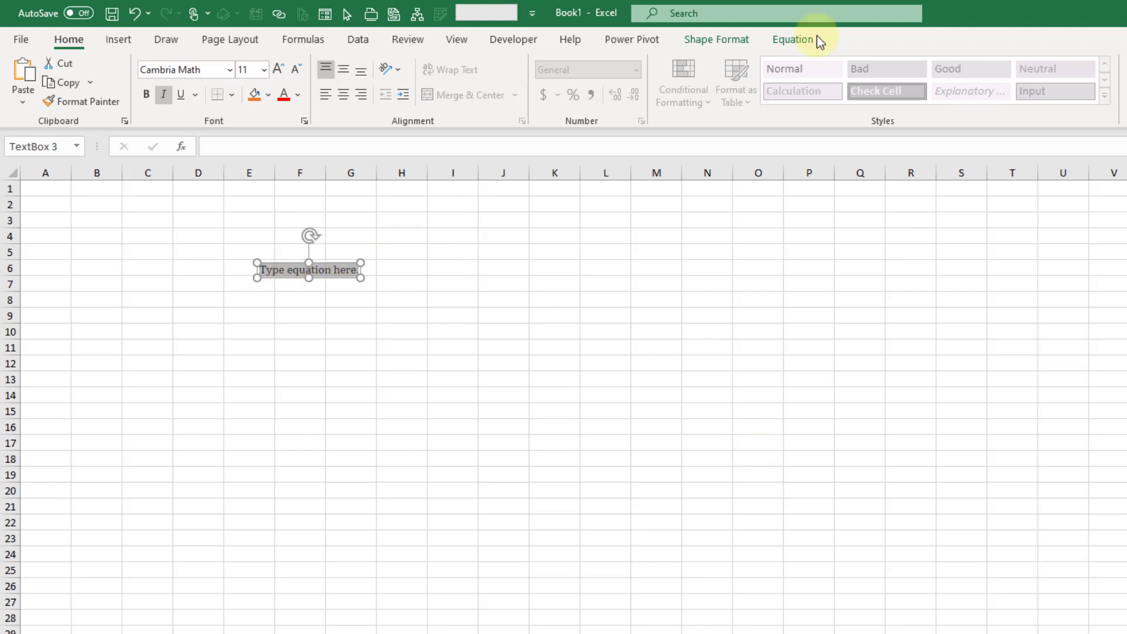
- Show the Equation tools and browse the Fraction and Integral structure galleries
{"action": "left_click", "coordinate": [793, 39]}
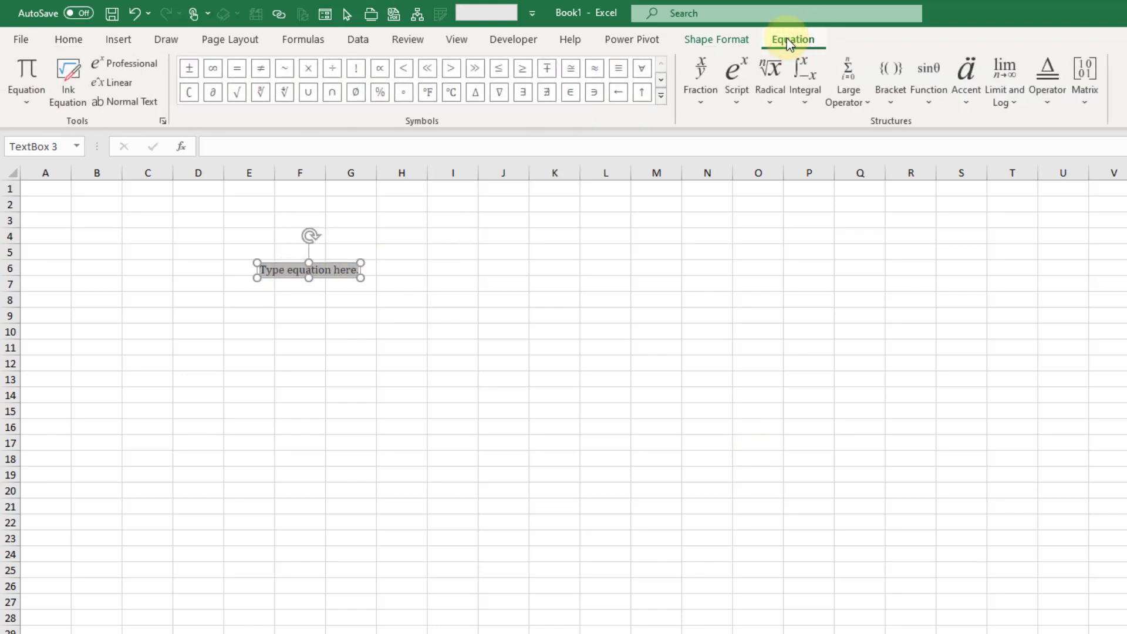
{"action": "mouse_move", "coordinate": [1071, 65]}
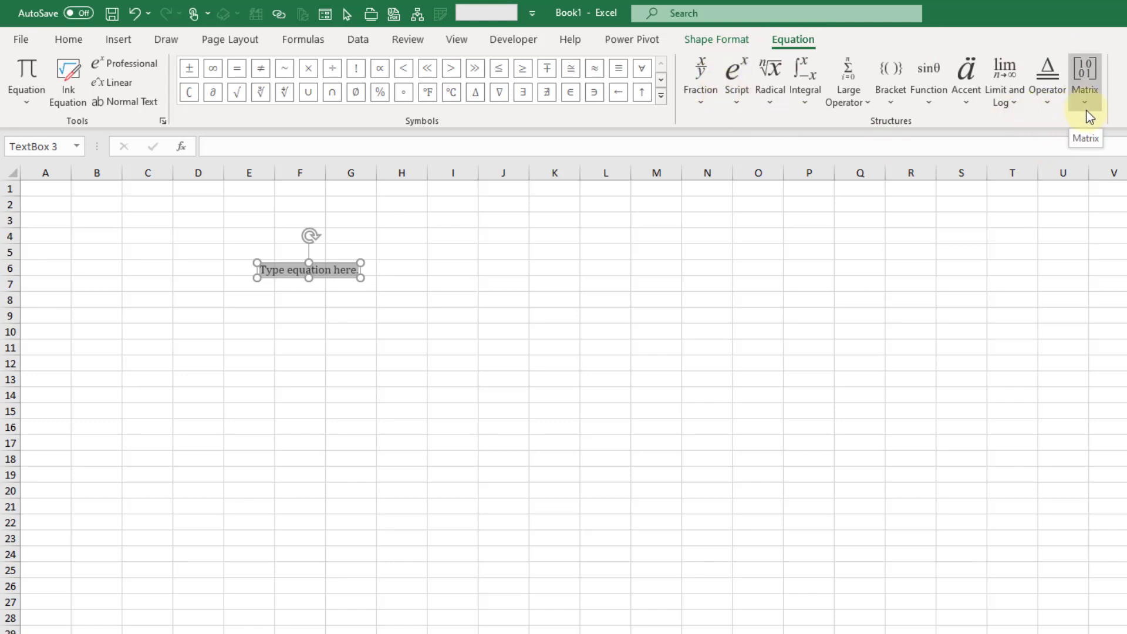
{"action": "left_click", "coordinate": [699, 76]}
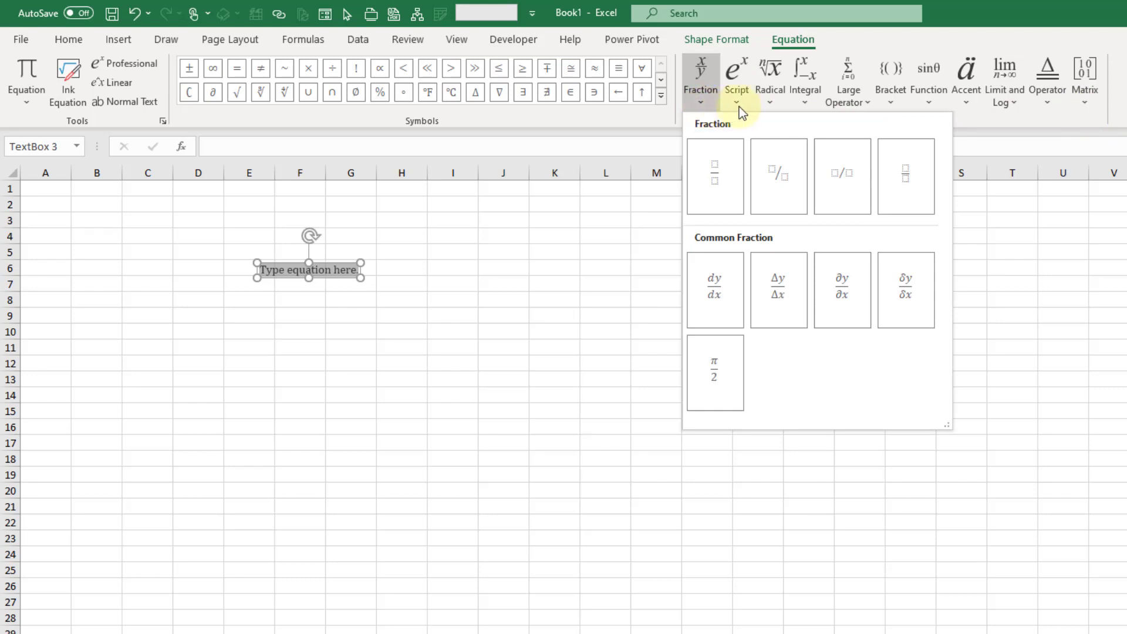
{"action": "left_click", "coordinate": [770, 76]}
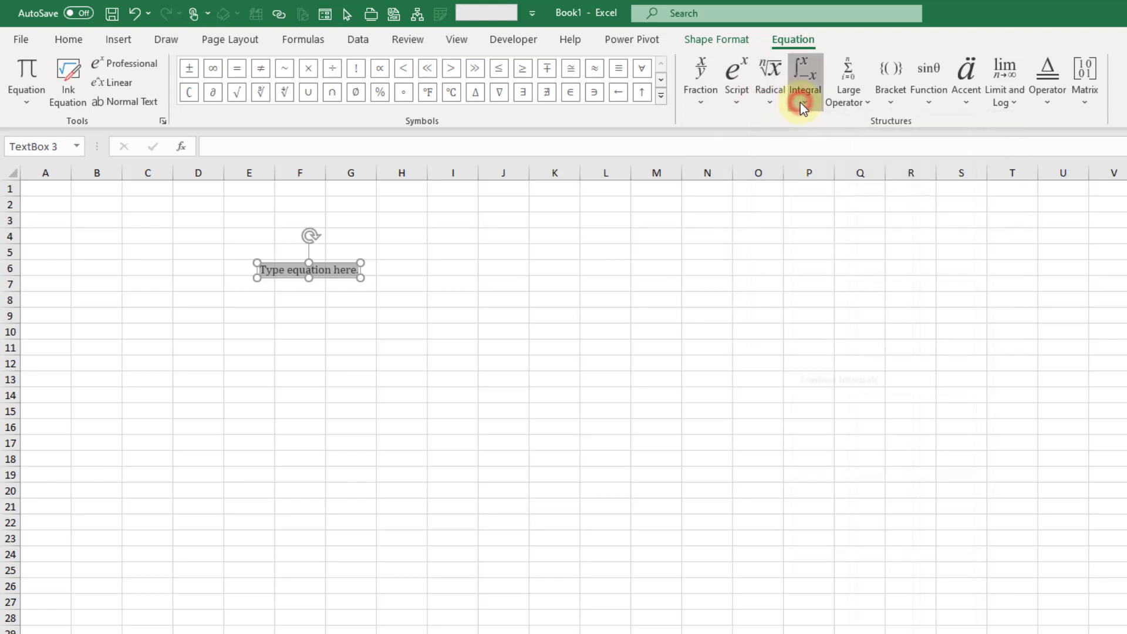
{"action": "left_click", "coordinate": [804, 80]}
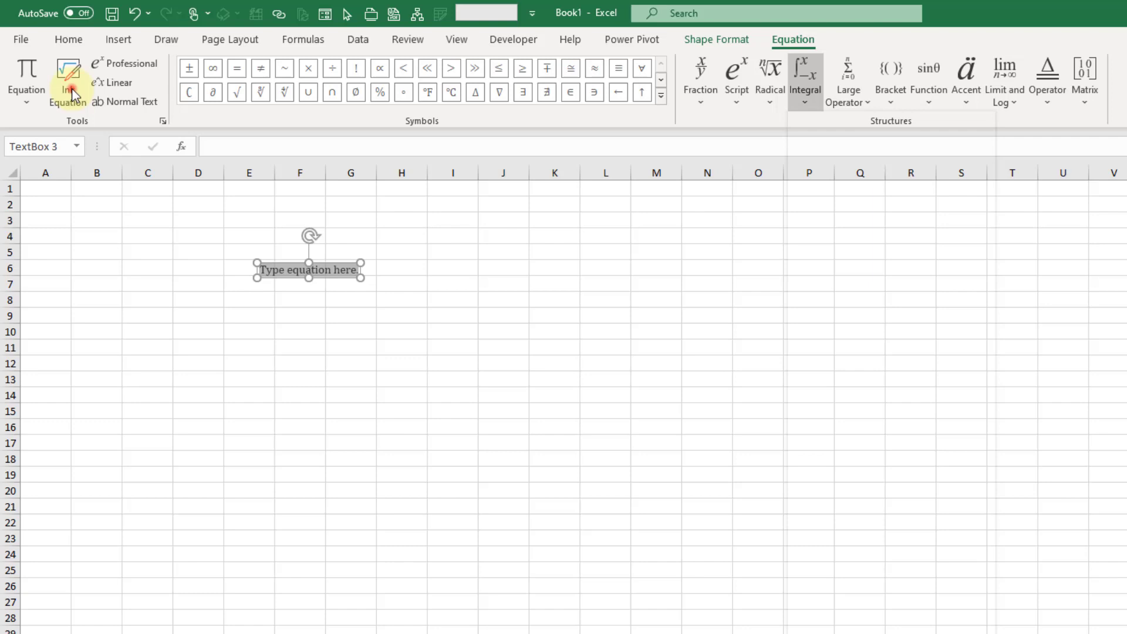
- Launch Ink Equation to bring up the Math Input Control handwriting pad
{"action": "left_click", "coordinate": [68, 79]}
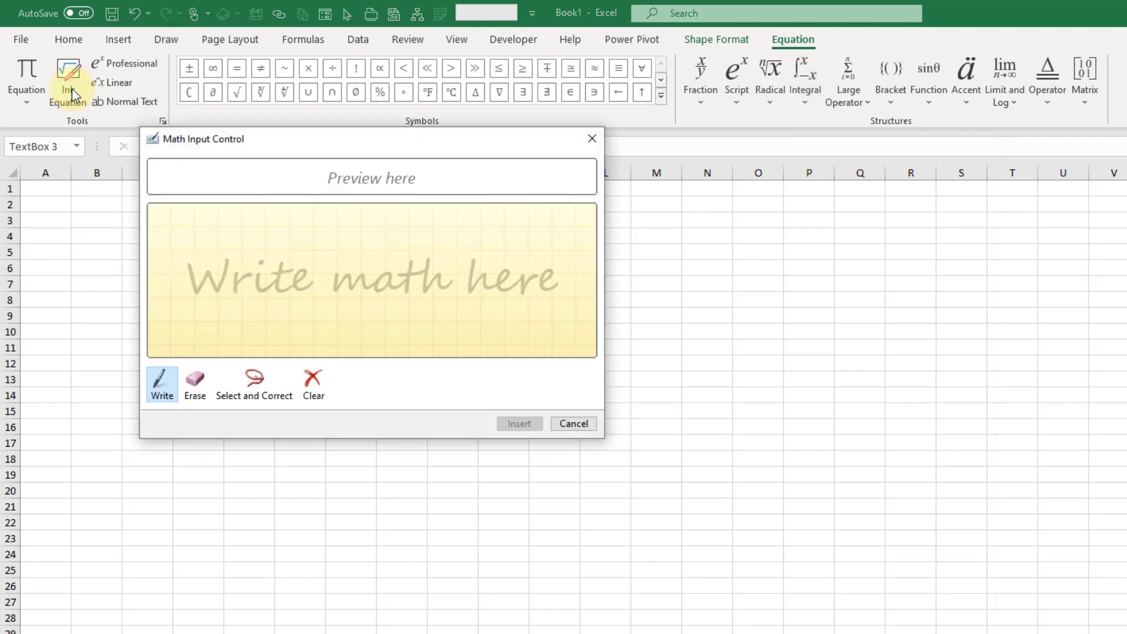
{"action": "mouse_move", "coordinate": [480, 381]}
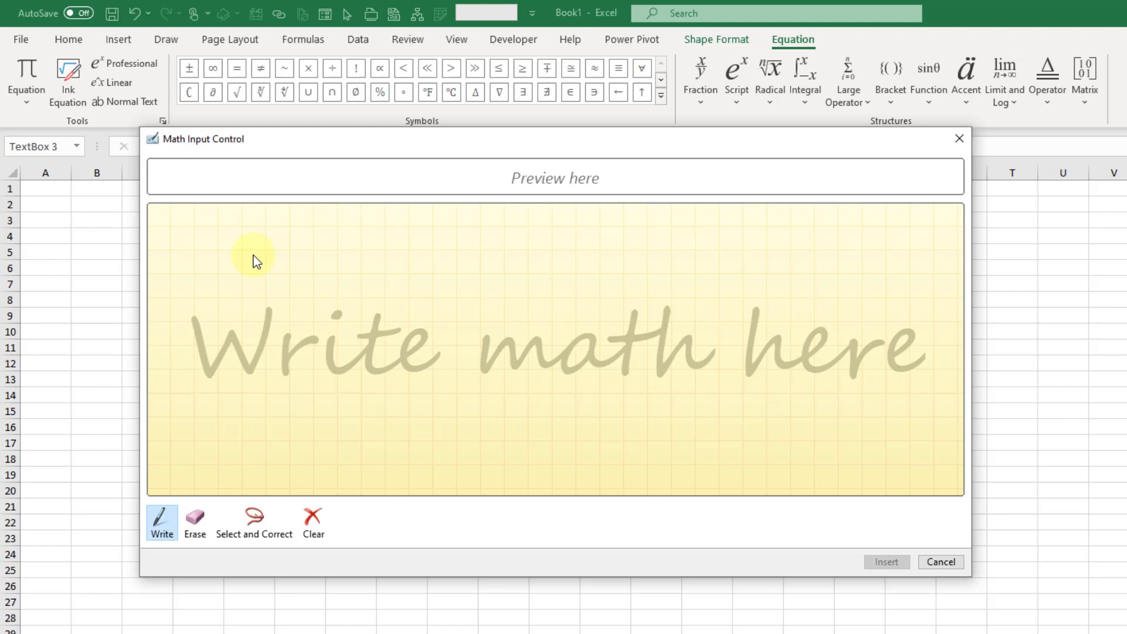
{"action": "mouse_move", "coordinate": [276, 268]}
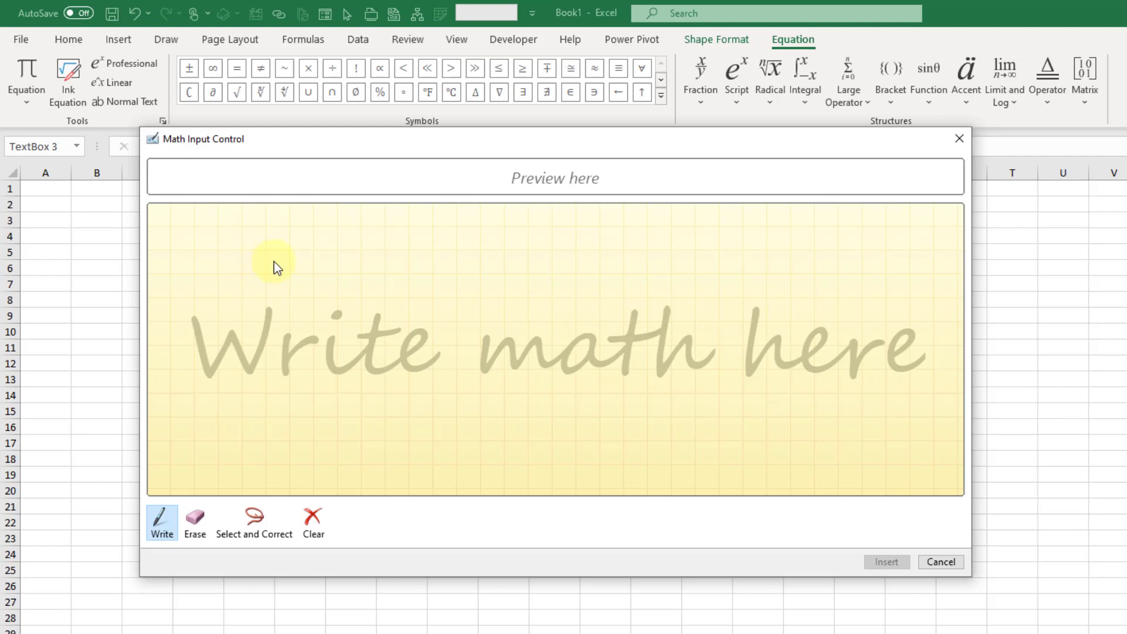
{"action": "mouse_move", "coordinate": [293, 268]}
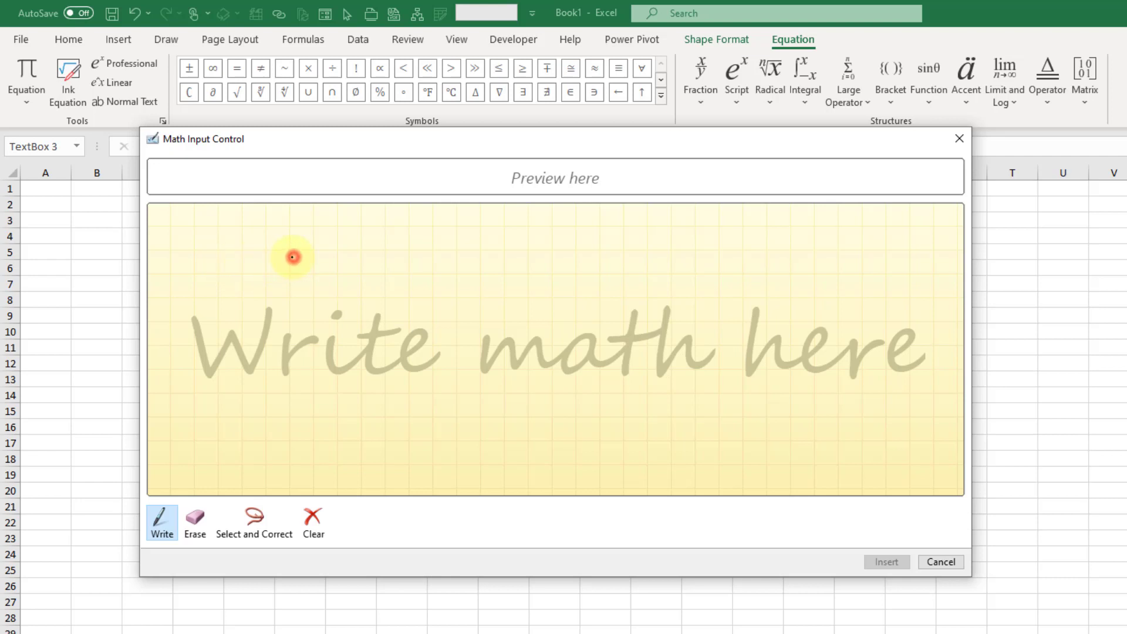
- Handwrite the sum of 1/n² equals π²/6, then switch to Erase
{"action": "left_click_drag", "start_coordinate": [291, 258], "coordinate": [250, 369]}
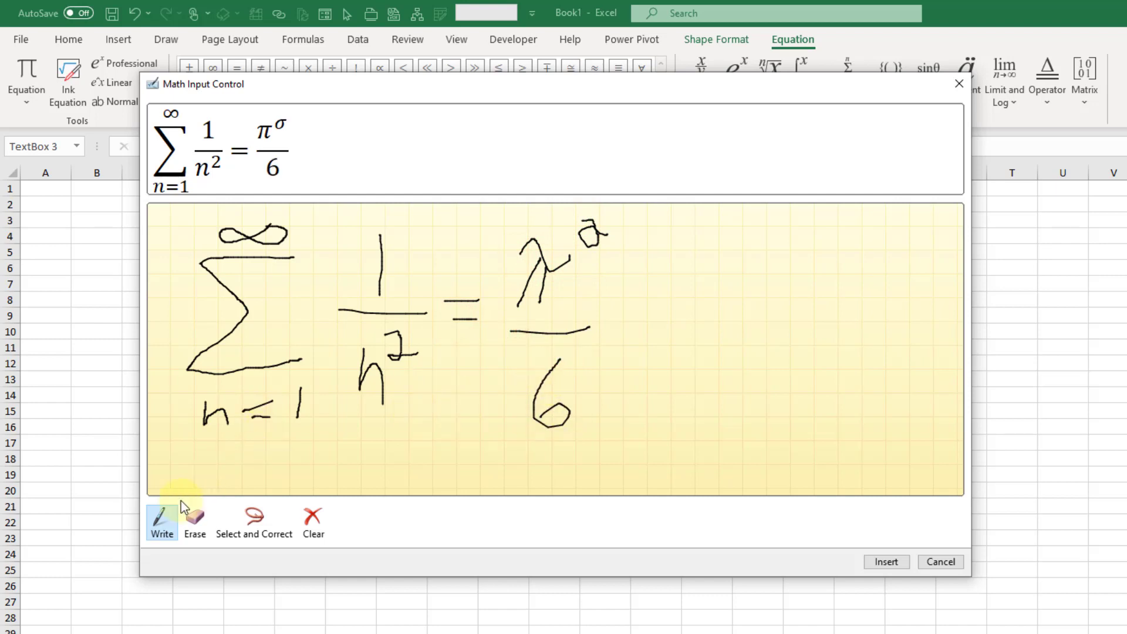
{"action": "left_click", "coordinate": [195, 522]}
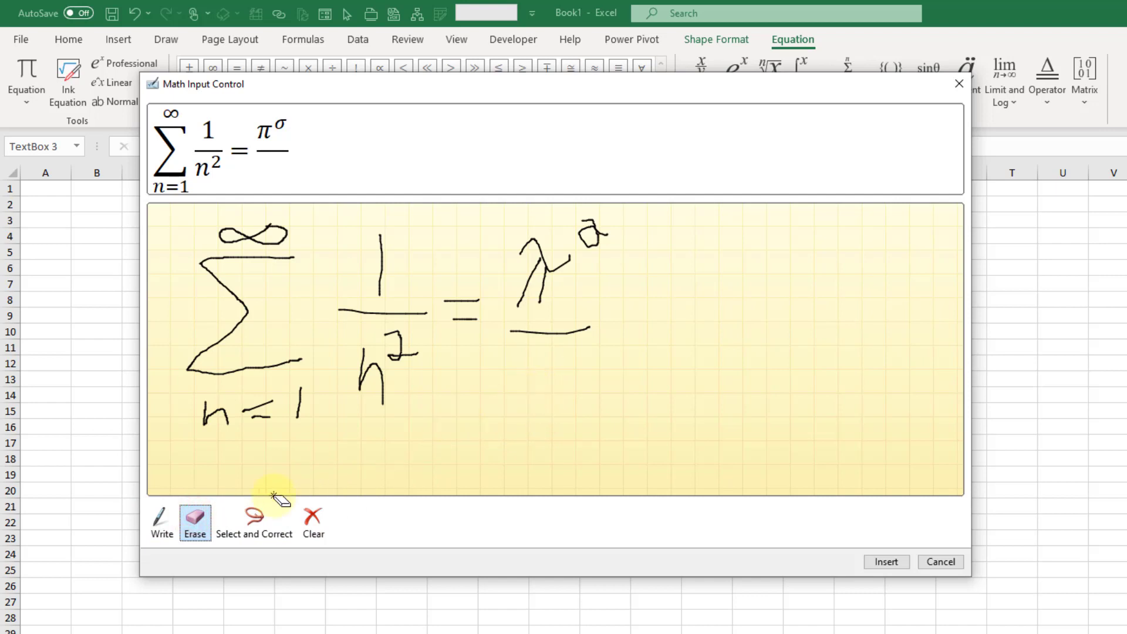
- Redraw the 6 under the right-hand fraction bar, then switch back to Erase
{"action": "left_click", "coordinate": [161, 521]}
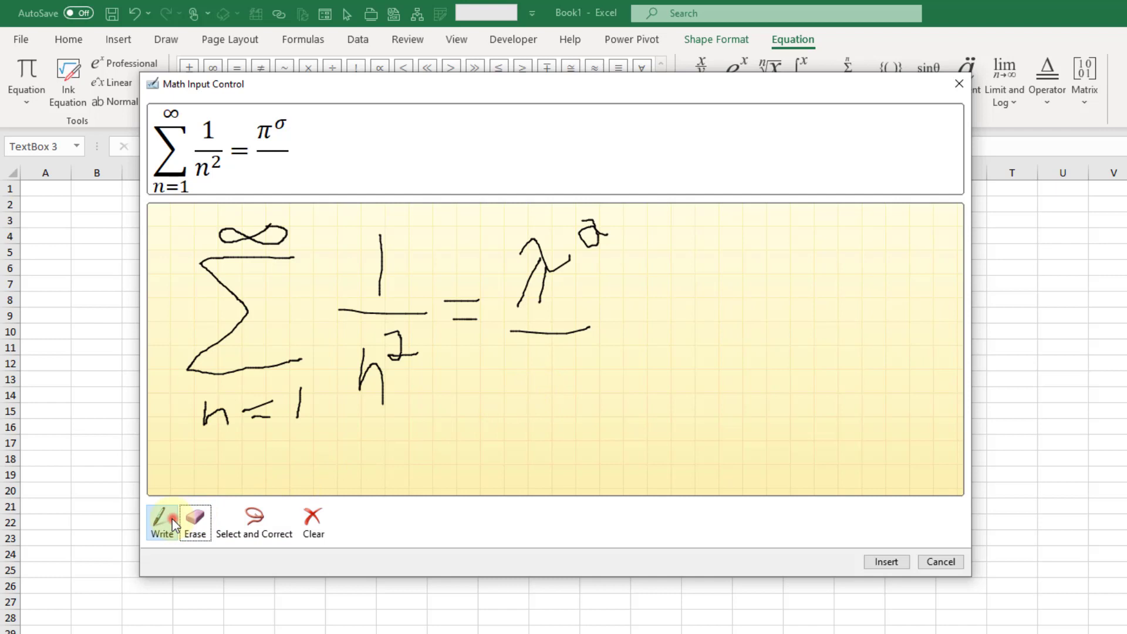
{"action": "left_click", "coordinate": [566, 355]}
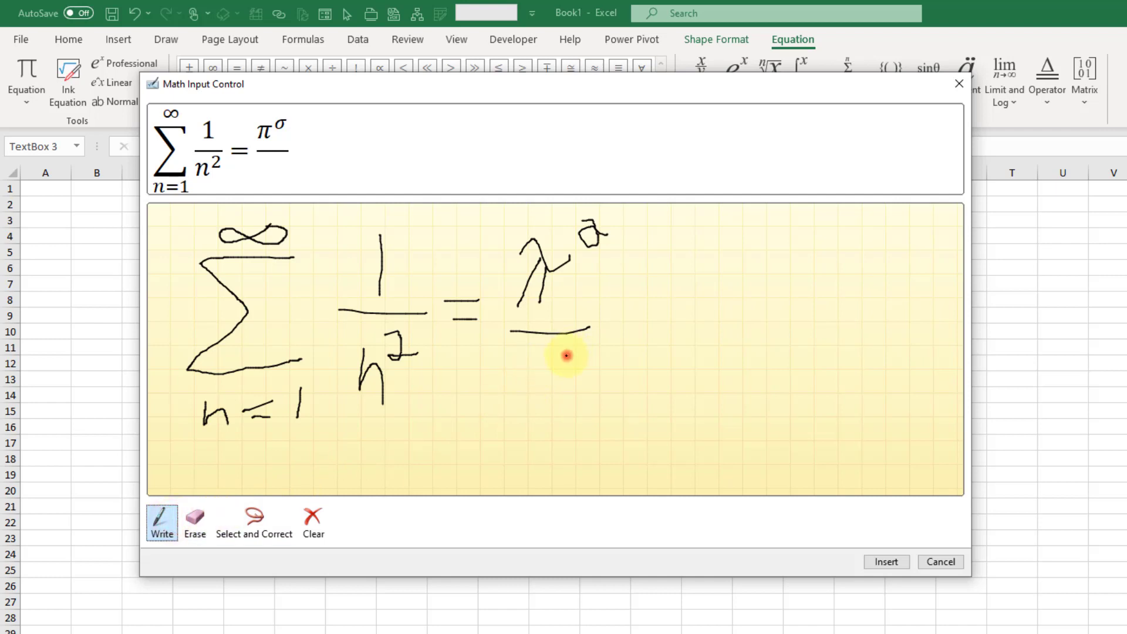
{"action": "left_click_drag", "start_coordinate": [564, 352], "coordinate": [471, 462]}
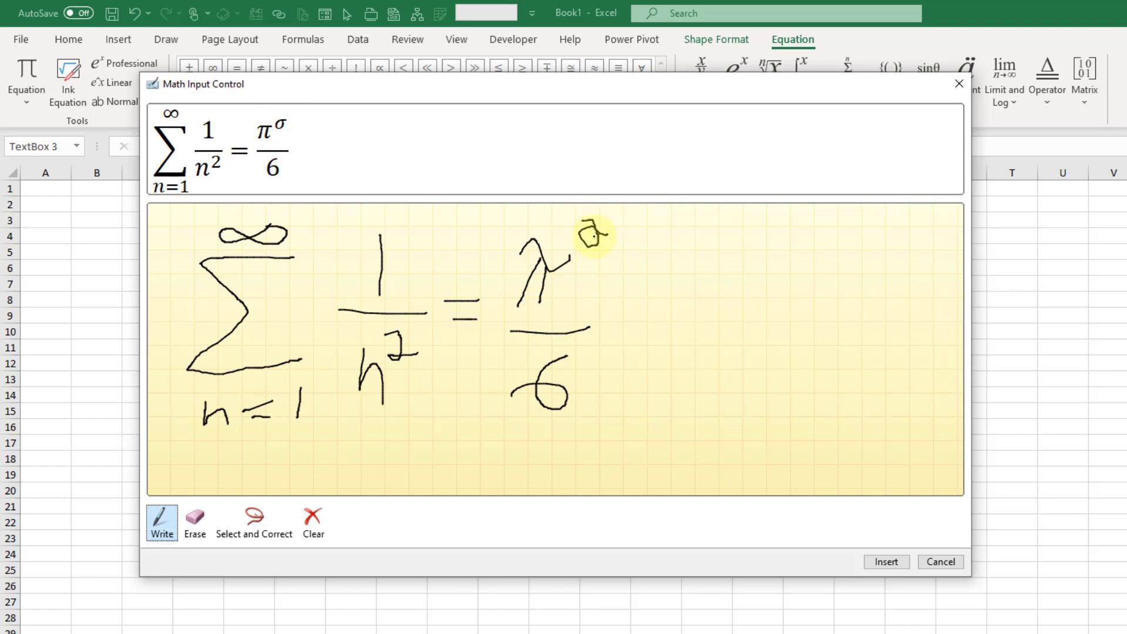
{"action": "left_click", "coordinate": [195, 518]}
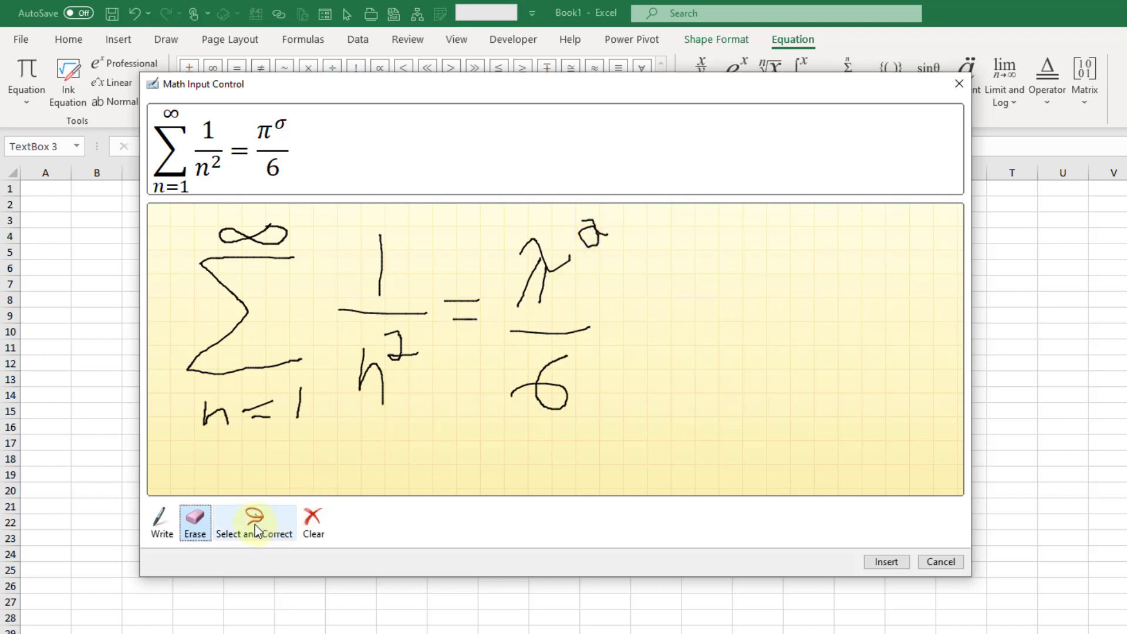
{"action": "left_click", "coordinate": [254, 523]}
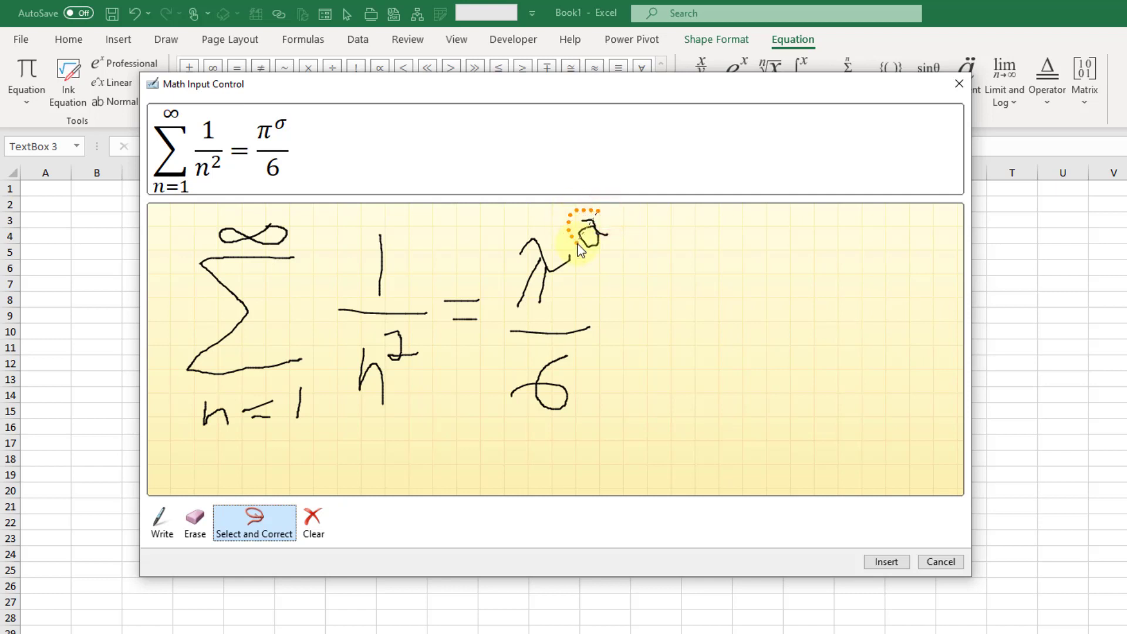
{"action": "left_click", "coordinate": [582, 234]}
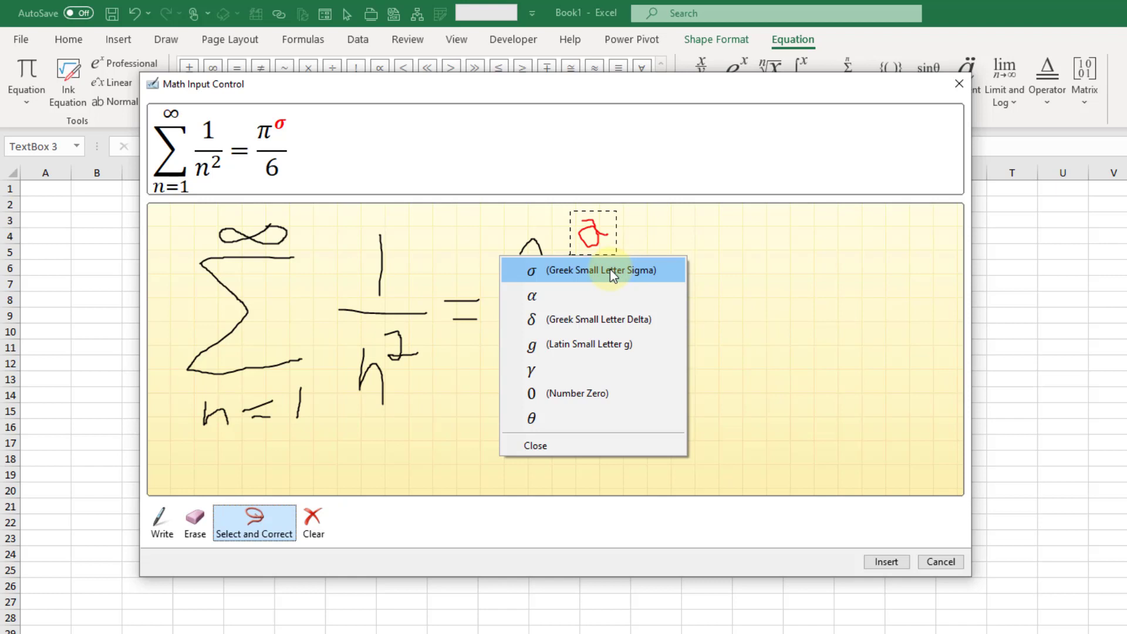
{"action": "mouse_move", "coordinate": [568, 344]}
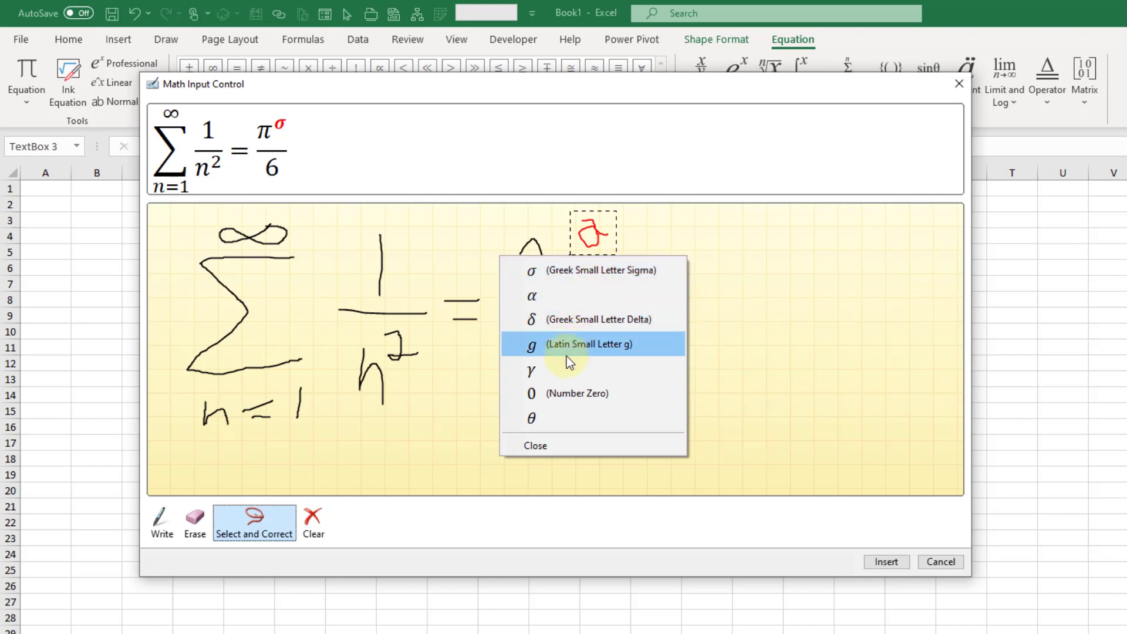
{"action": "mouse_move", "coordinate": [566, 417]}
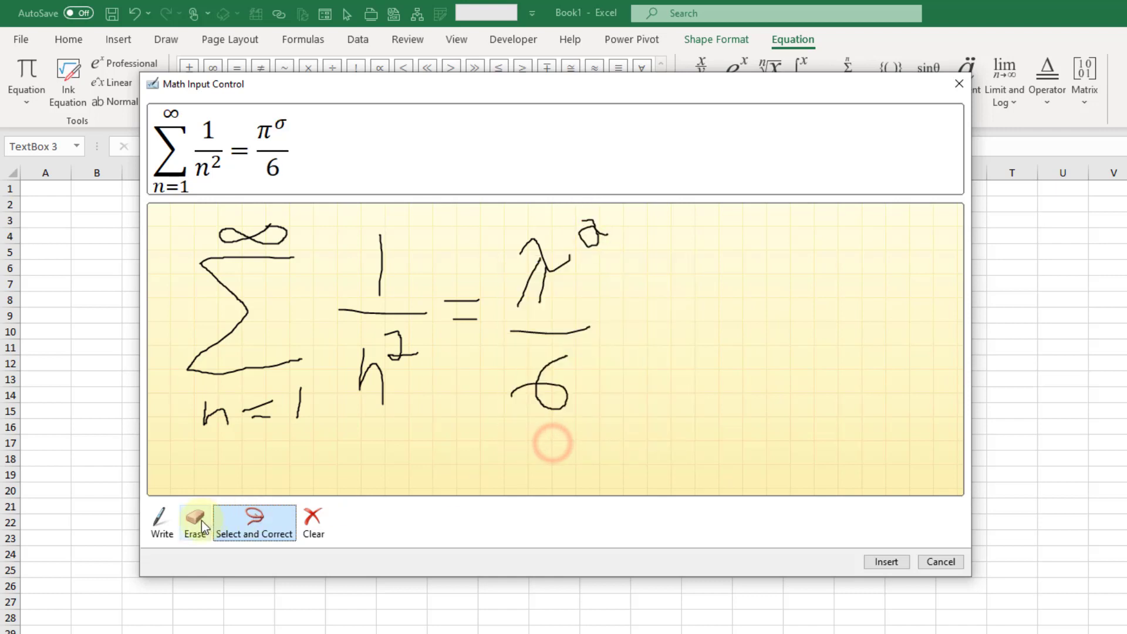
- Rewrite the exponent as 2 and insert Σ1/n² = π²/6 onto the sheet
{"action": "left_click", "coordinate": [195, 519]}
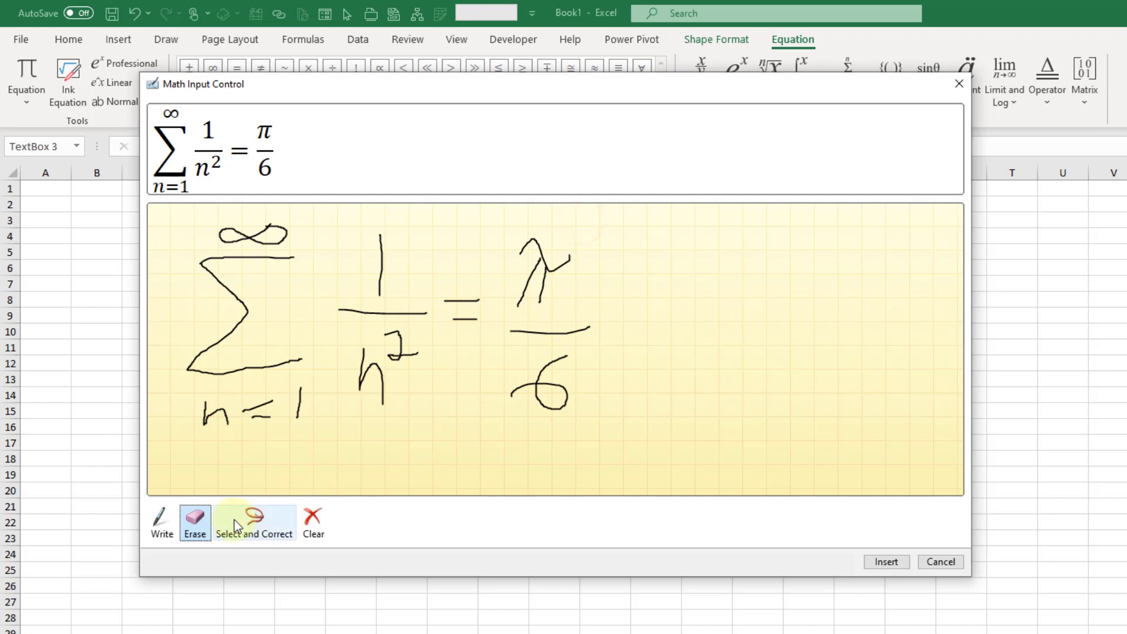
{"action": "left_click", "coordinate": [160, 522]}
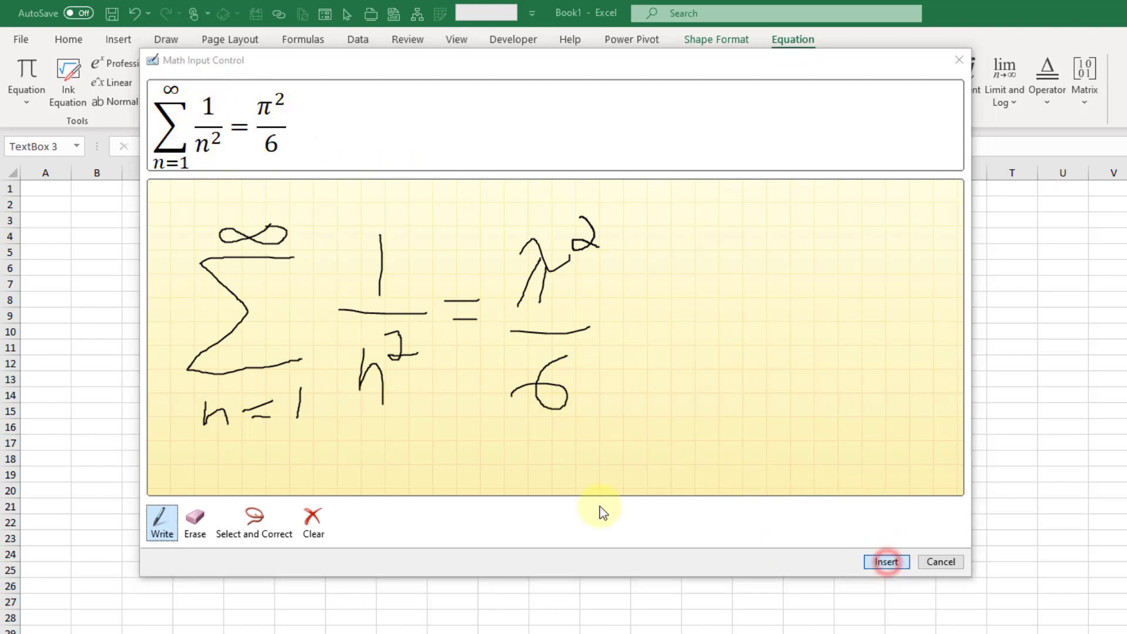
{"action": "left_click", "coordinate": [886, 562]}
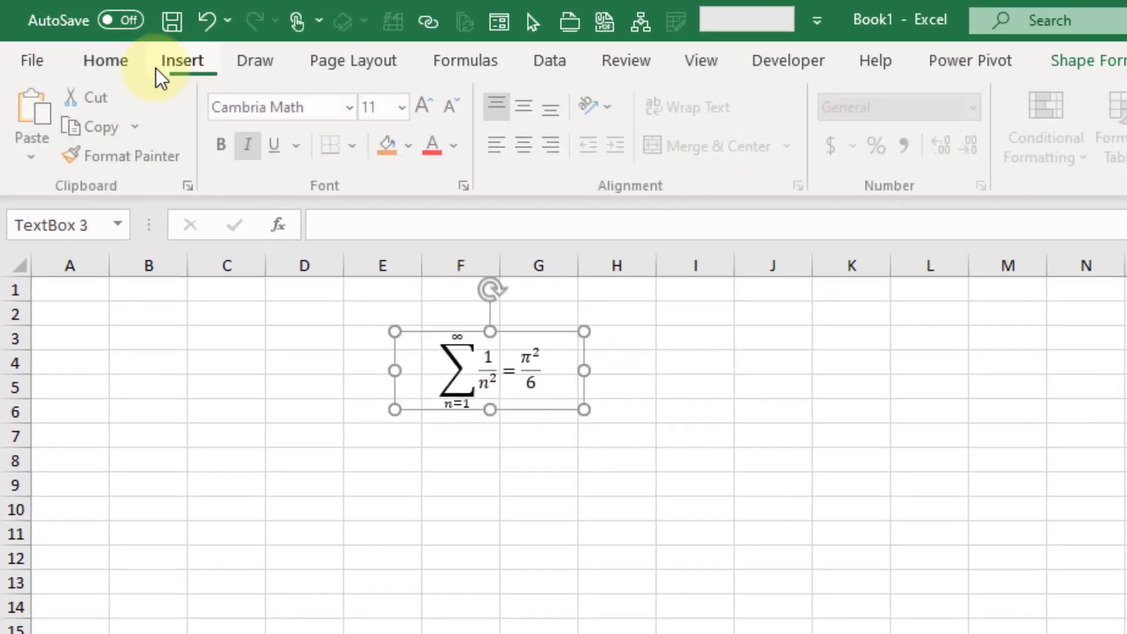
{"action": "left_click", "coordinate": [104, 61]}
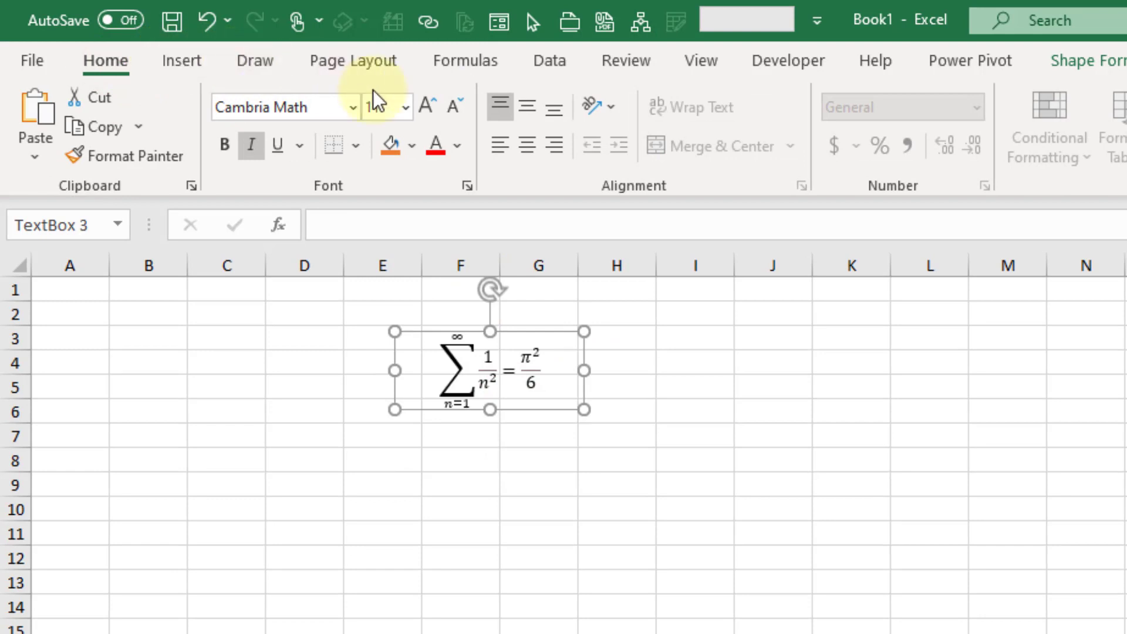
- Increase the equation's font size to 28 and select the enlarged equation box
{"action": "left_click", "coordinate": [425, 106]}
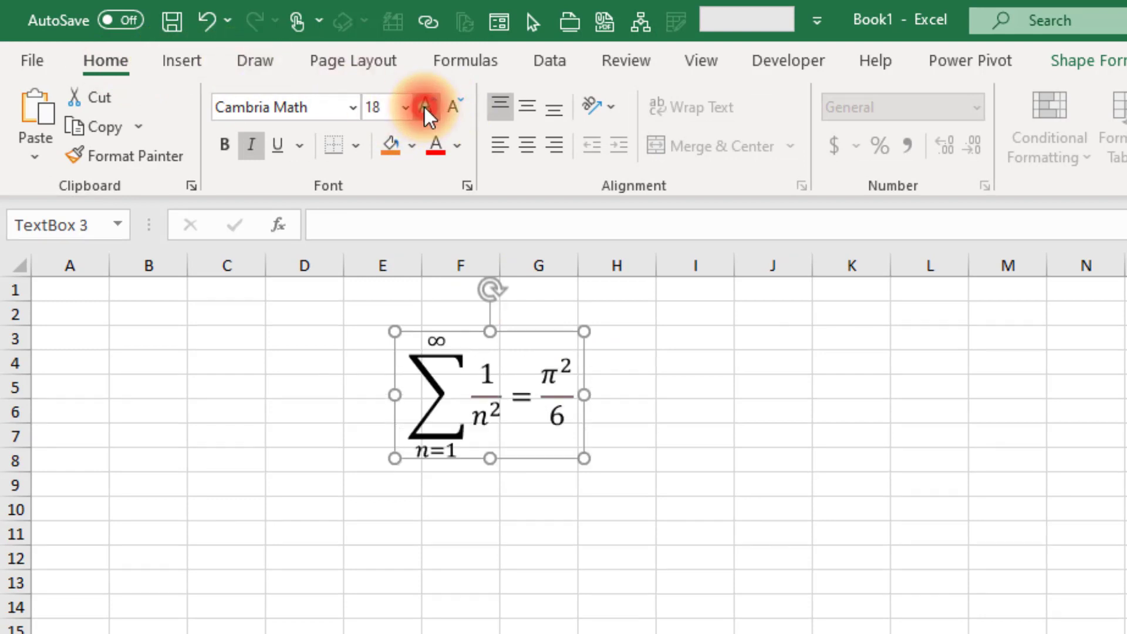
{"action": "left_click", "coordinate": [425, 106]}
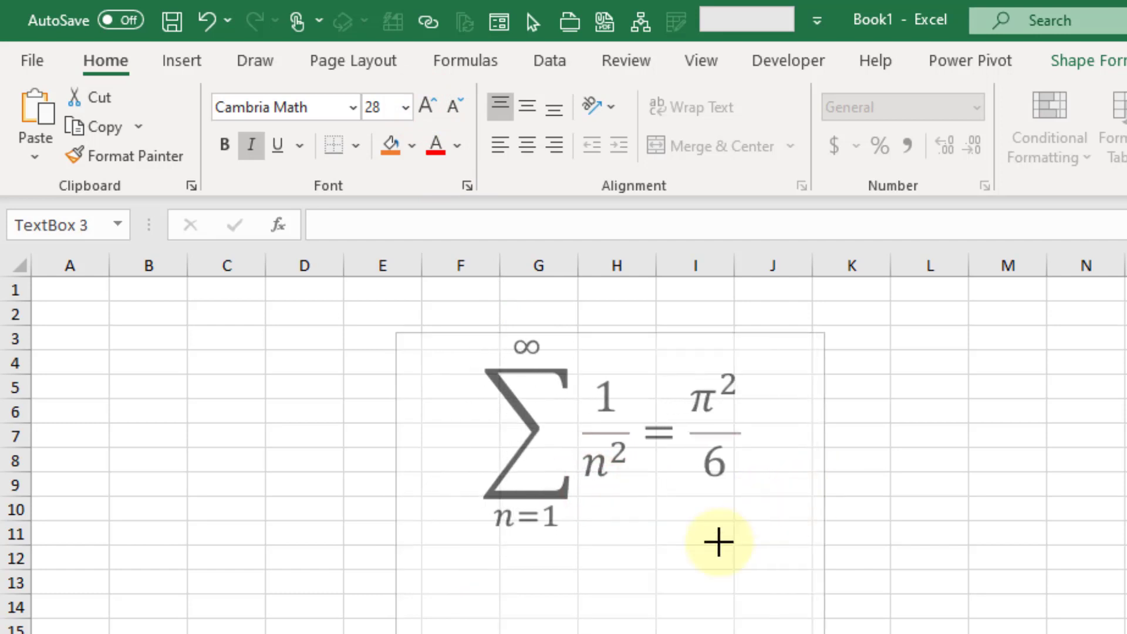
{"action": "left_click", "coordinate": [718, 542]}
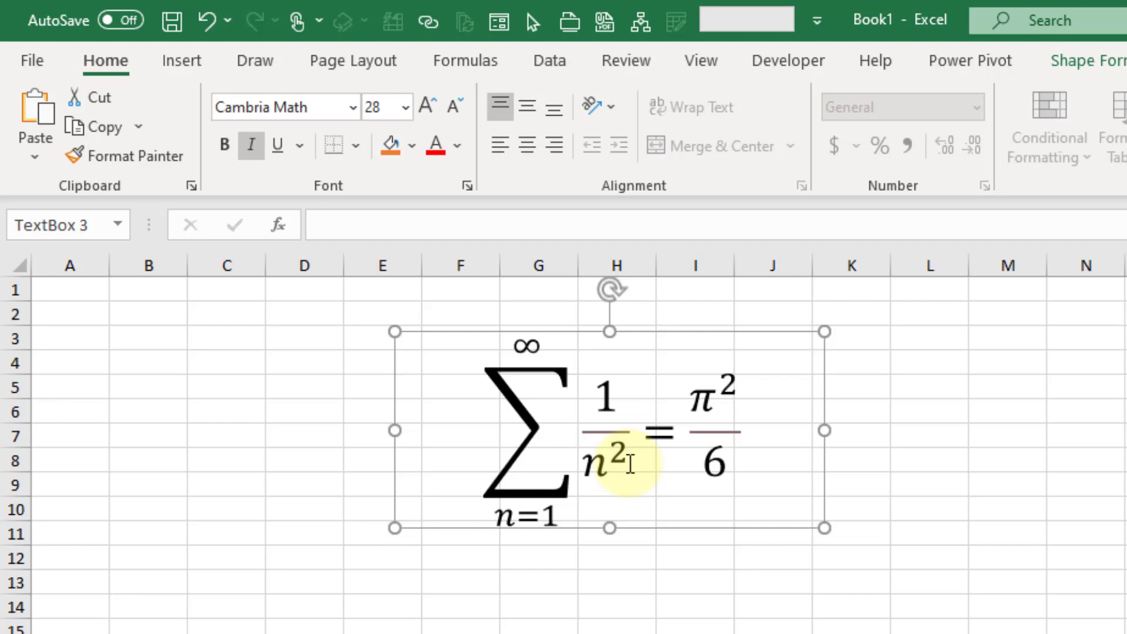
{"action": "mouse_move", "coordinate": [669, 509]}
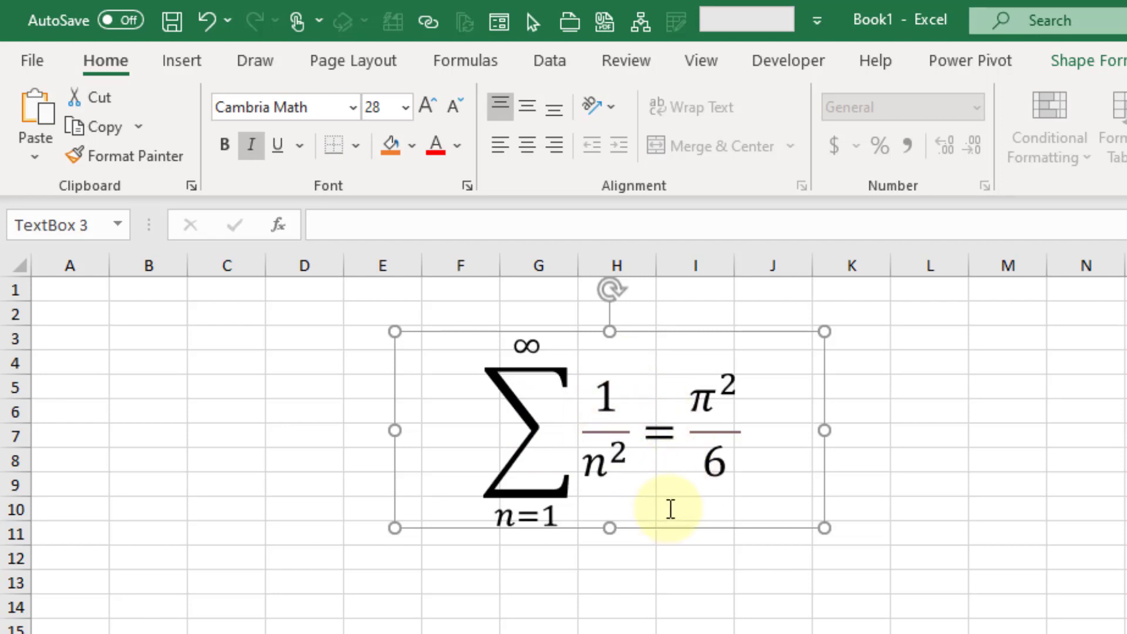